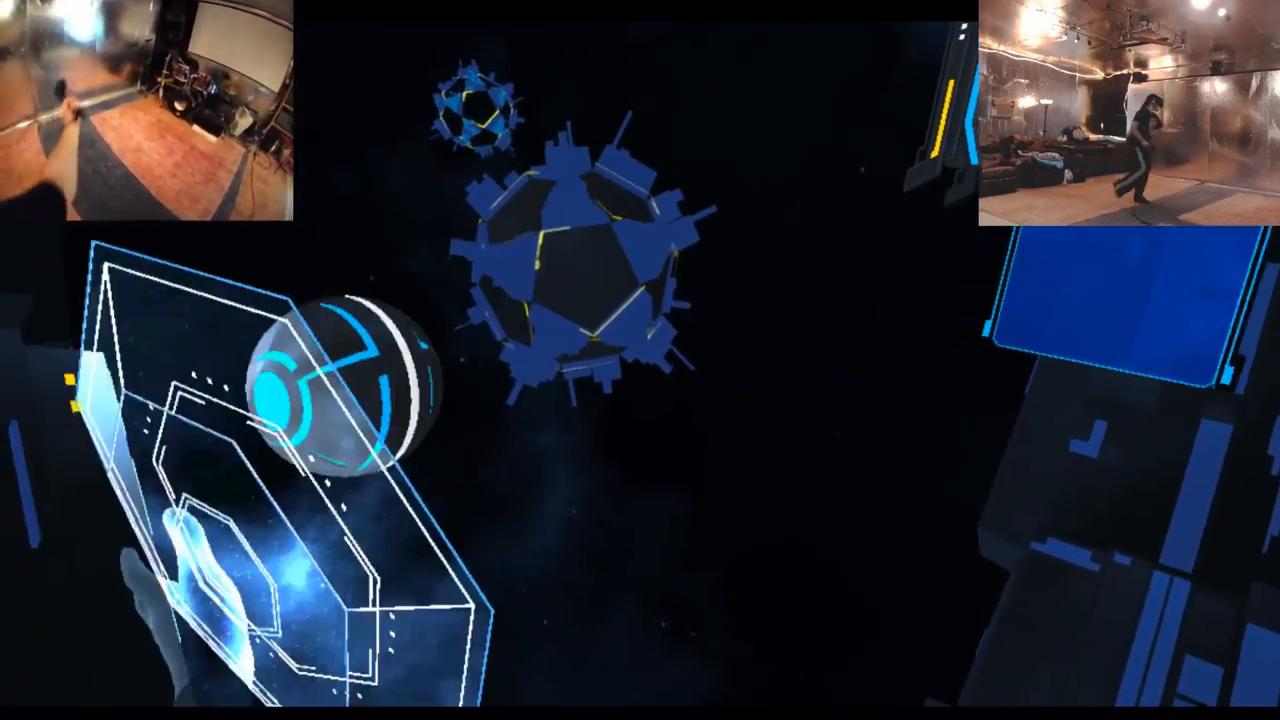
mouse_move(640, 360)
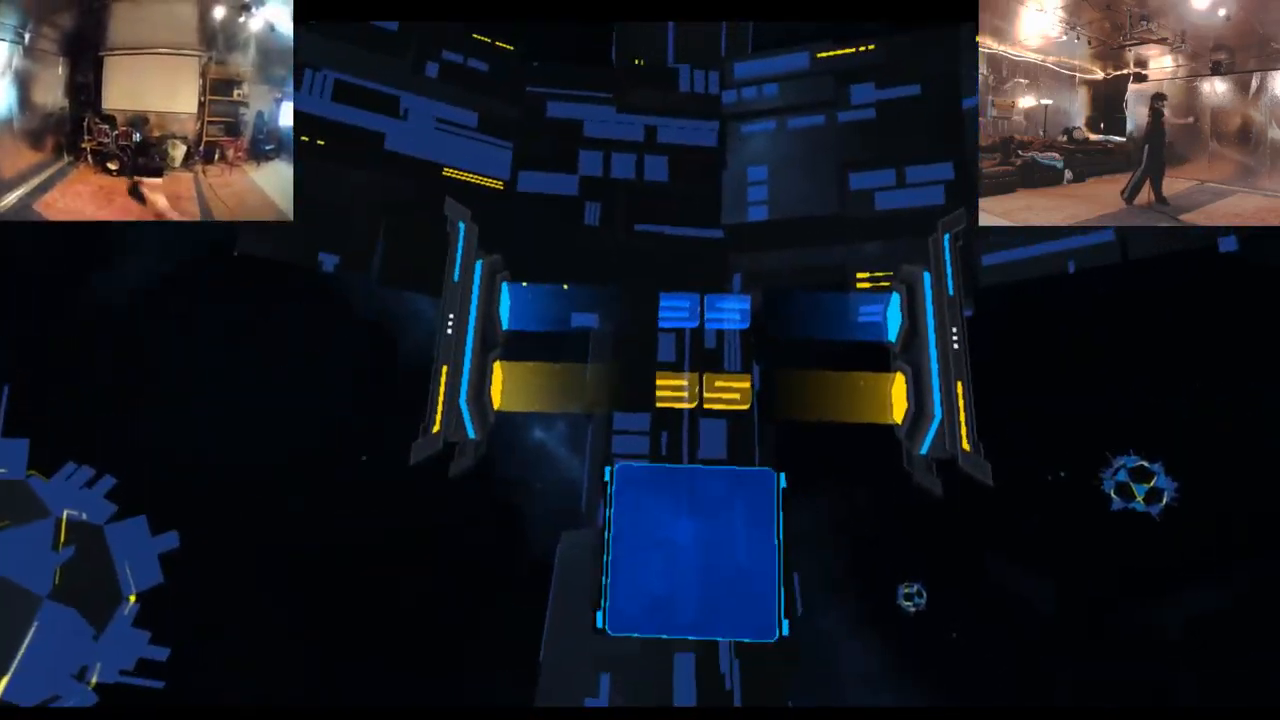
mouse_move(640, 360)
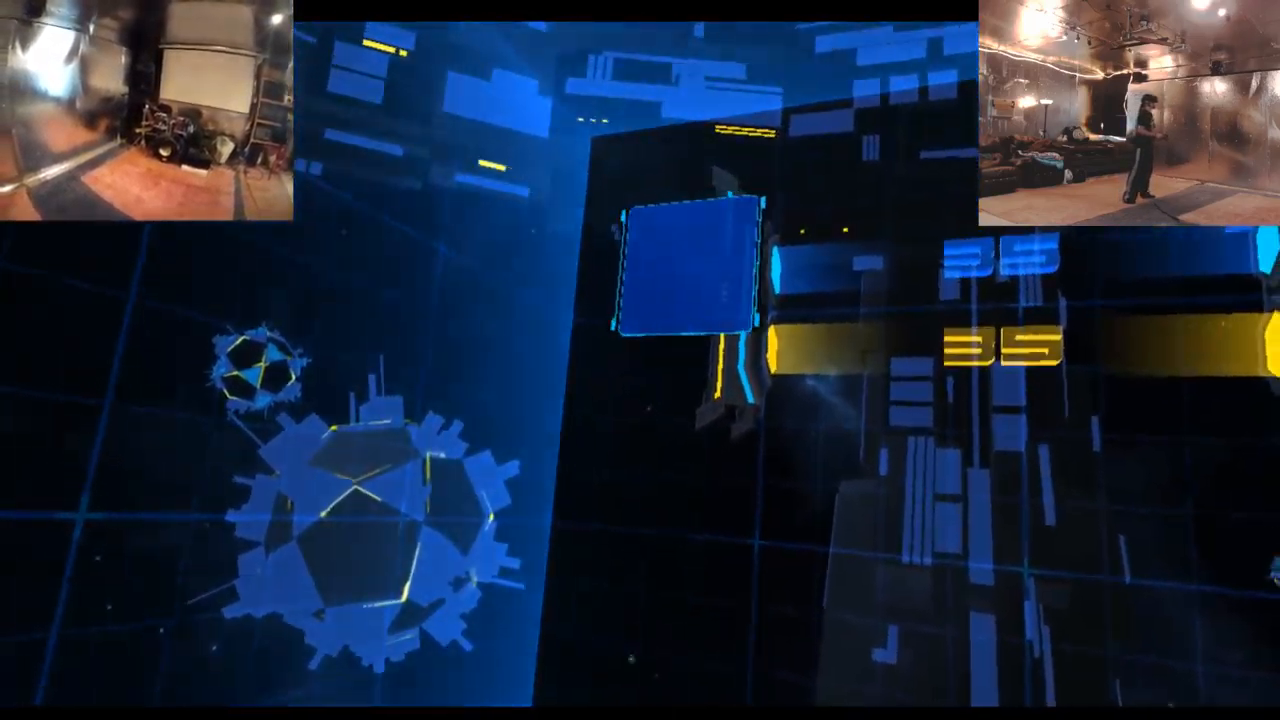